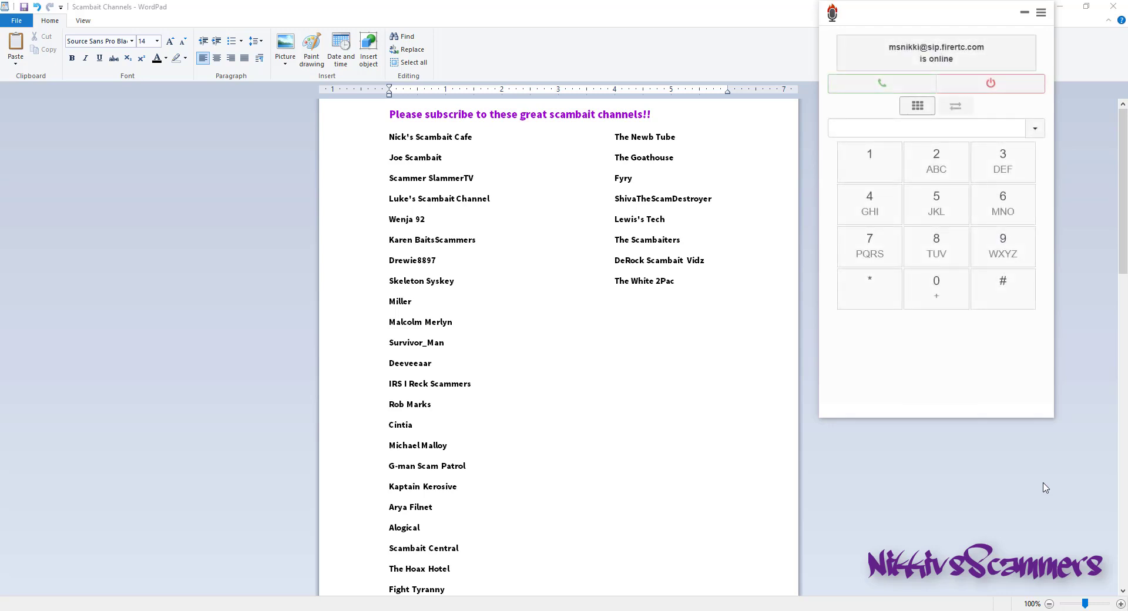
{"action": "left_click", "coordinate": [881, 83]}
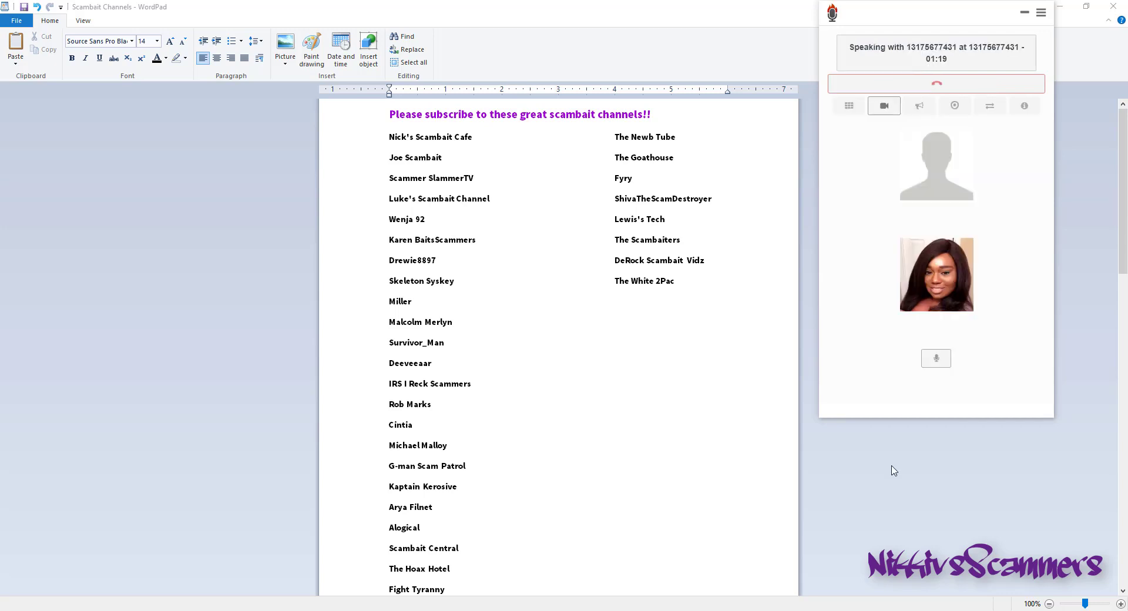